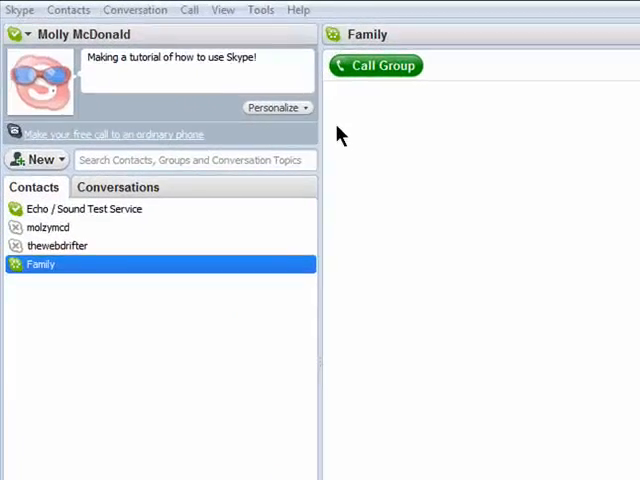
# Bring up the profile Personalize menu from under the mood message
pyautogui.click(276, 108)
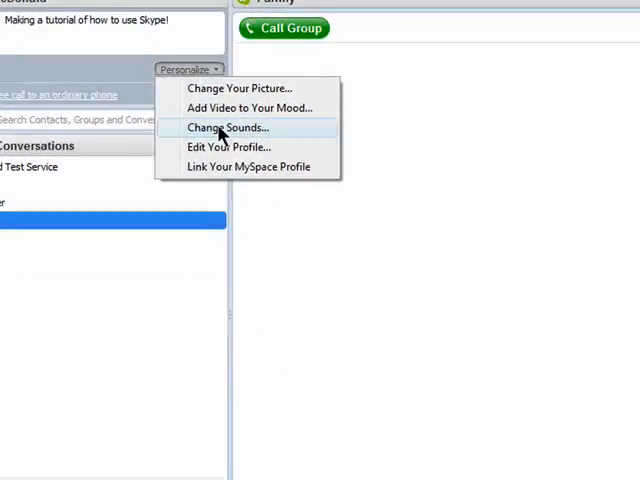
# In Change Sounds, assign the Skype knocking sound to the ringtone event
pyautogui.click(228, 128)
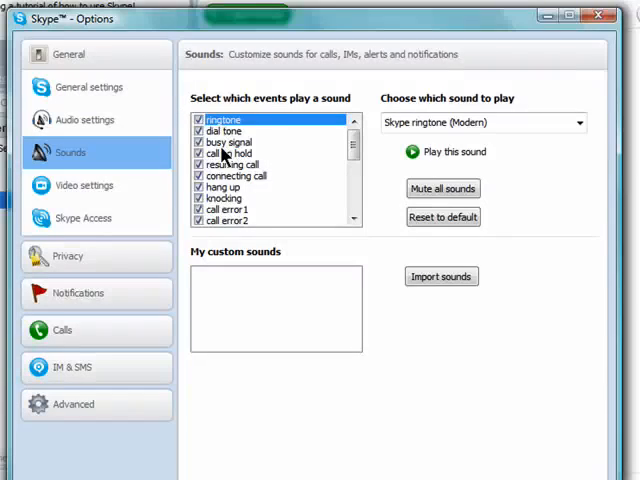
pyautogui.moveTo(224, 196)
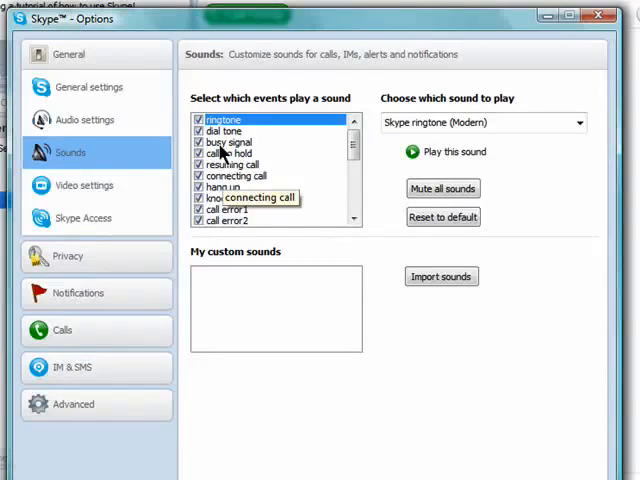
pyautogui.moveTo(328, 132)
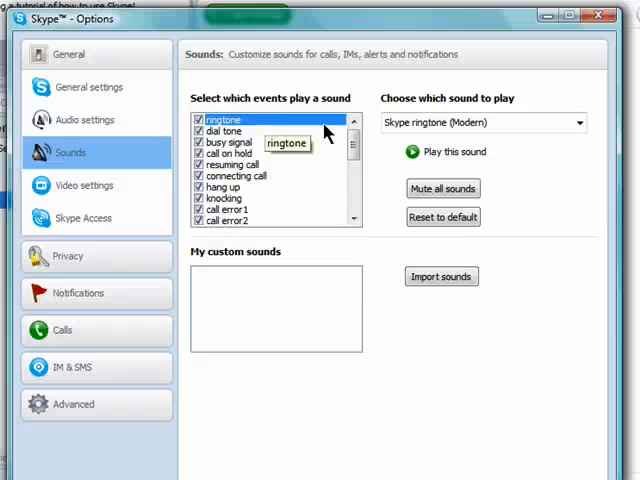
pyautogui.click(578, 122)
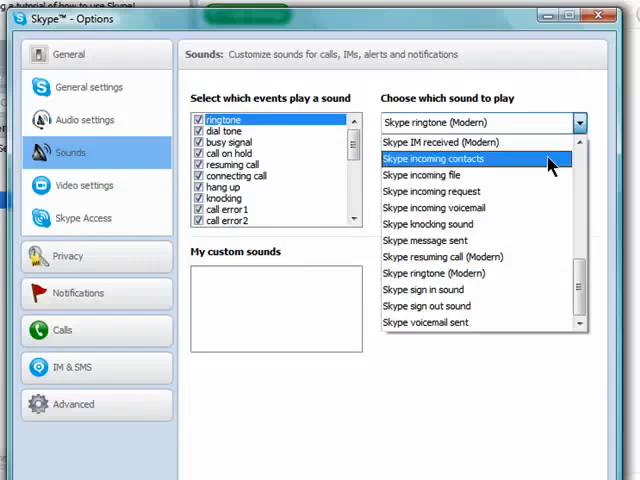
pyautogui.click(432, 158)
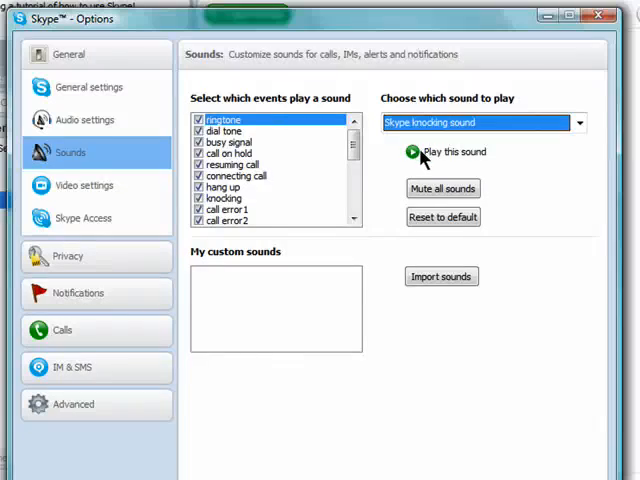
pyautogui.moveTo(230, 142)
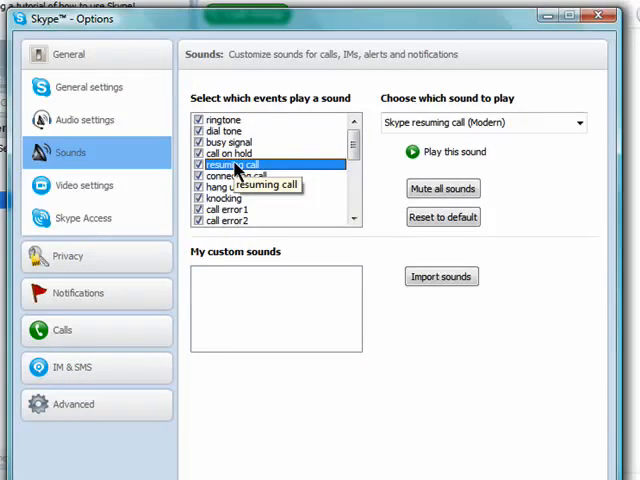
# Assign the Skype voicemail sent sound to the resuming call event
pyautogui.click(580, 122)
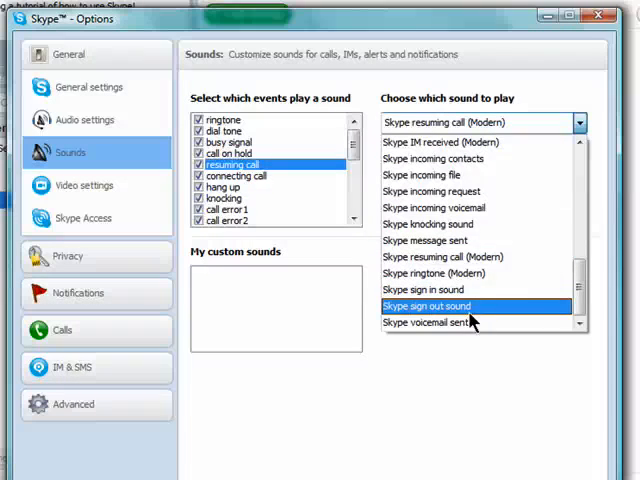
pyautogui.click(436, 322)
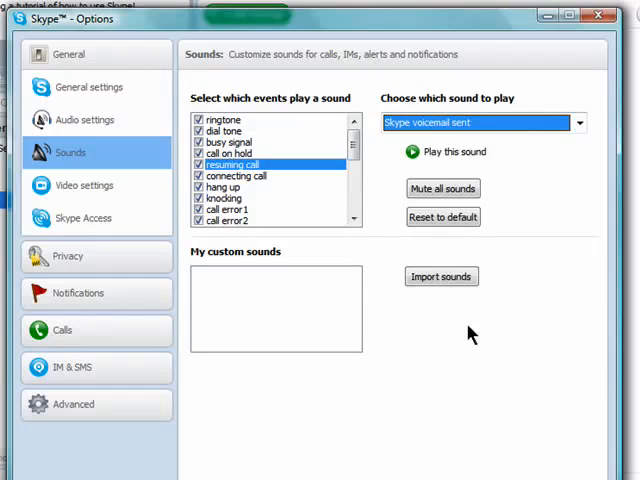